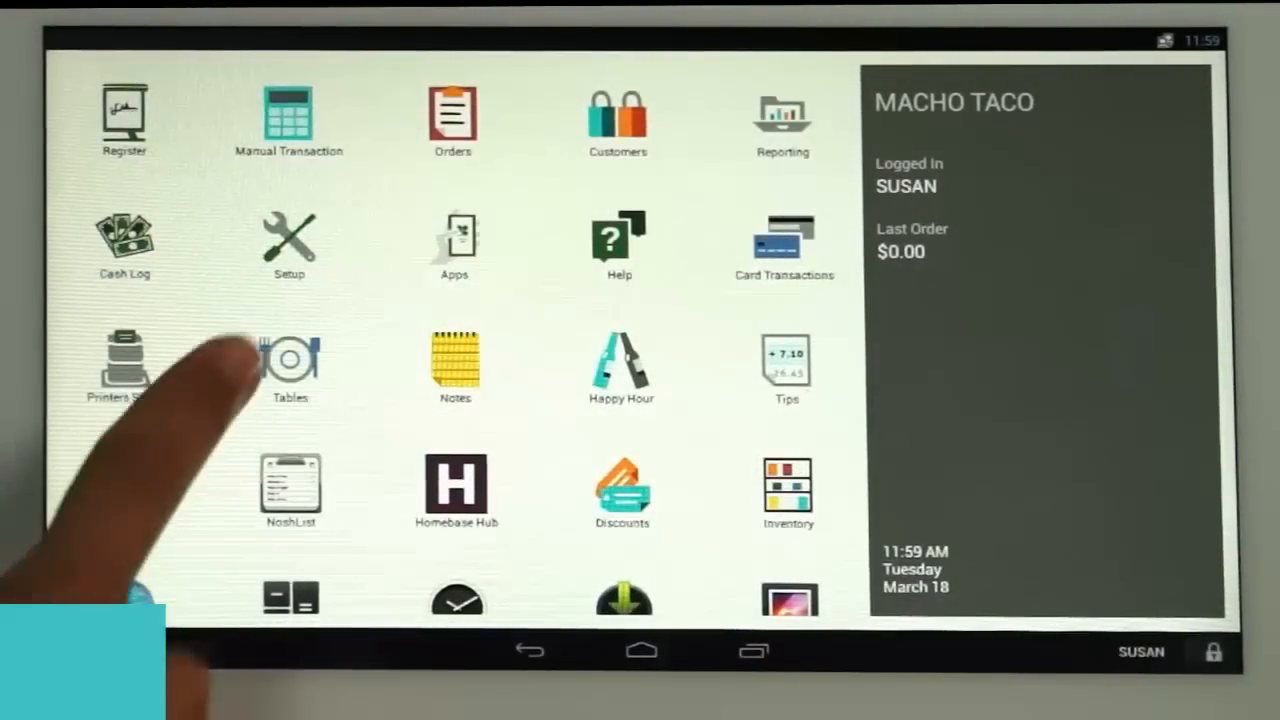
Bring up the All Tables list in the Tables app and review every table and its server.
{"action": "left_click", "coordinate": [290, 360]}
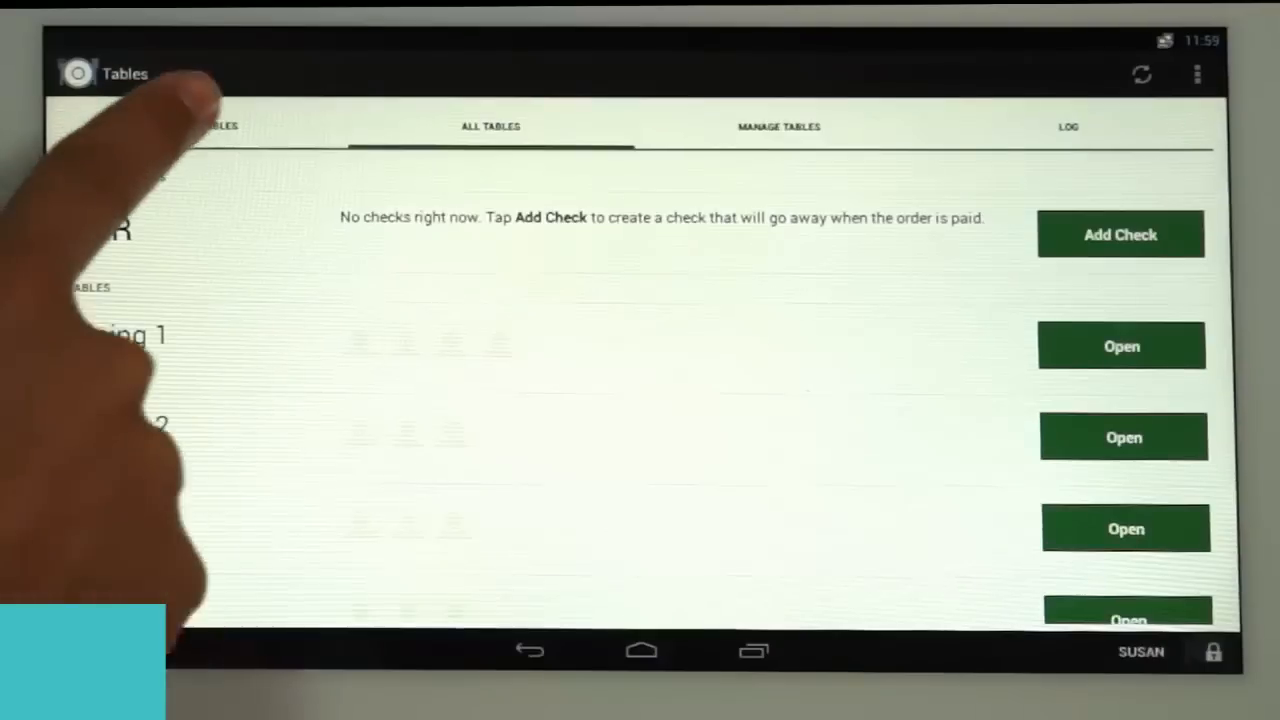
{"action": "left_click", "coordinate": [210, 126]}
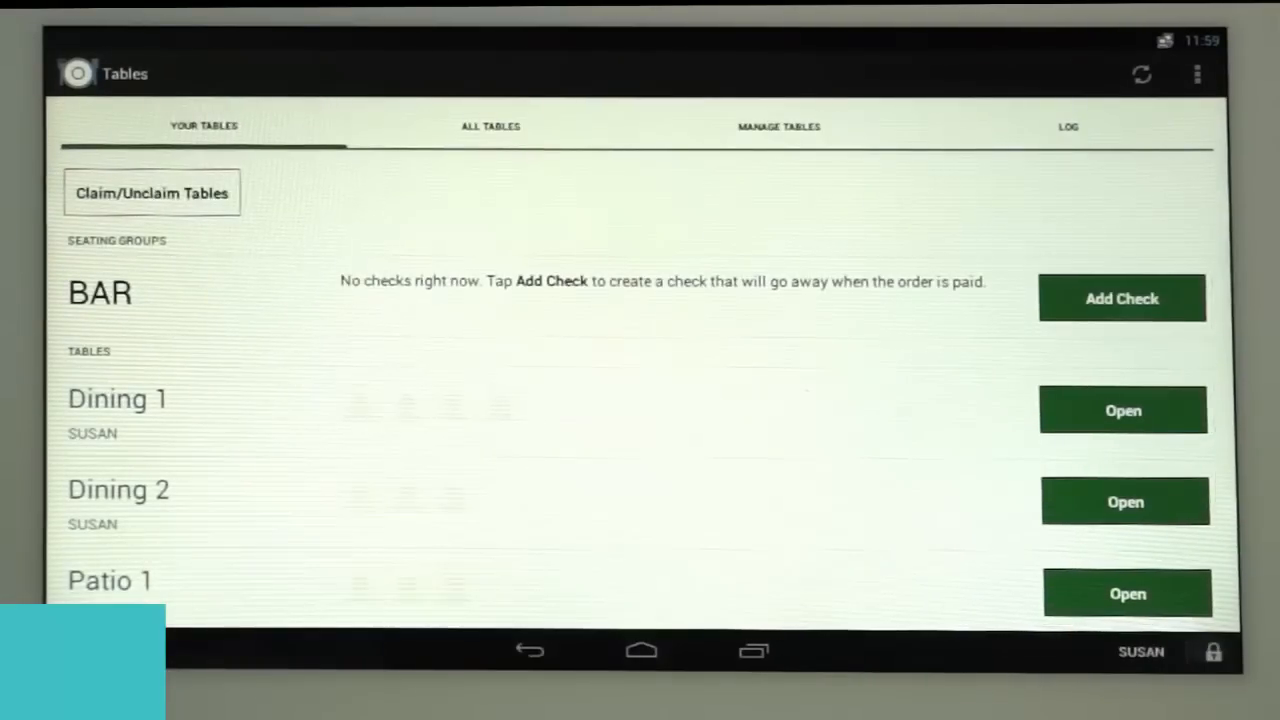
{"action": "left_click", "coordinate": [490, 126]}
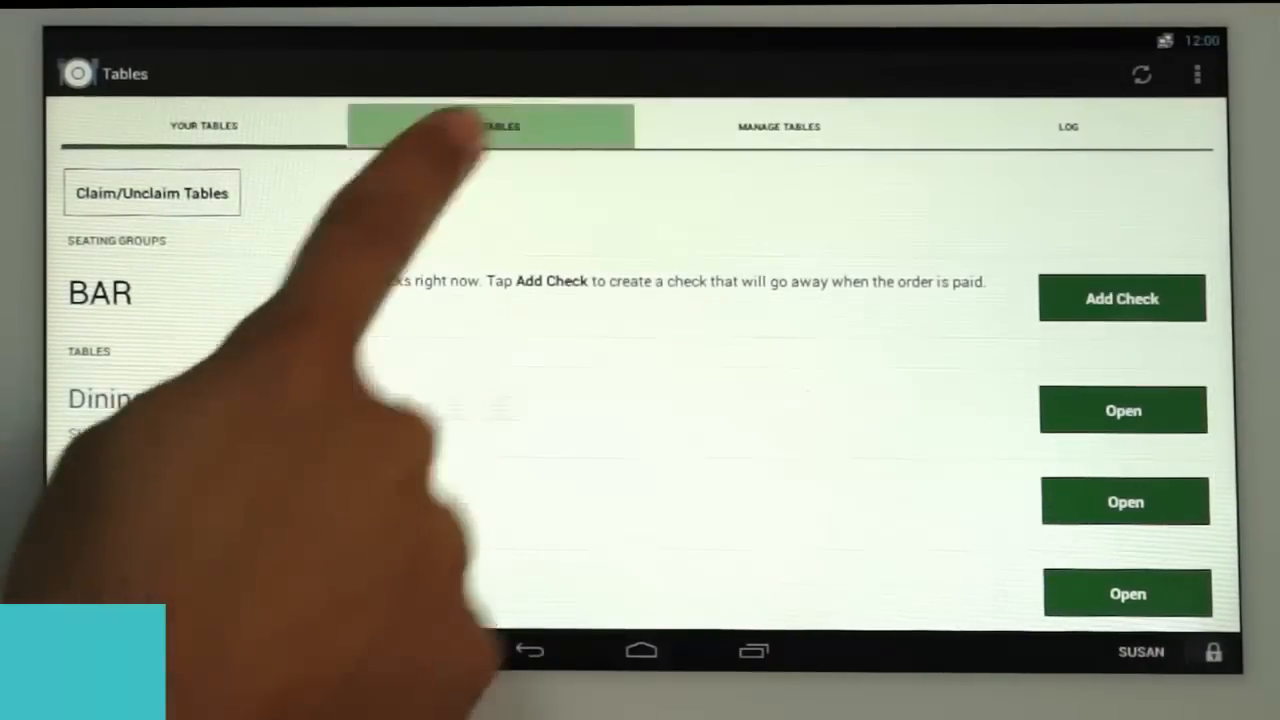
{"action": "left_click", "coordinate": [488, 126]}
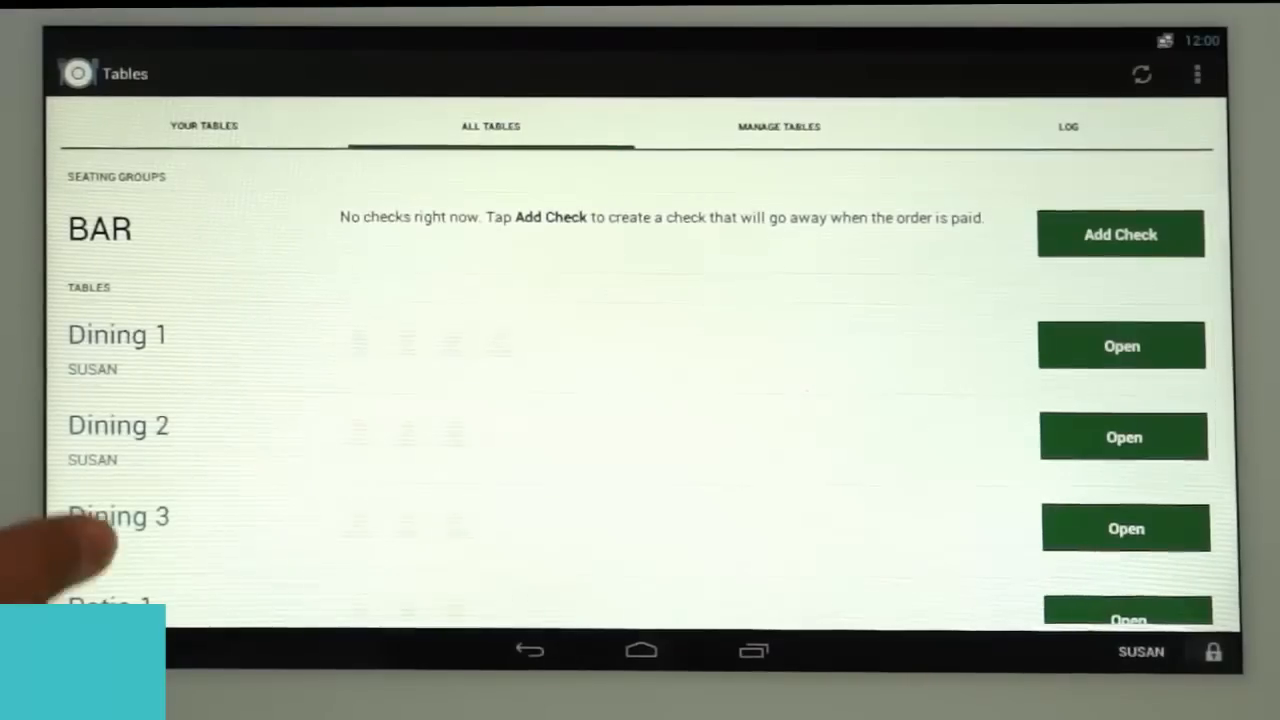
{"action": "scroll", "scroll_direction": "down", "scroll_amount": 3}
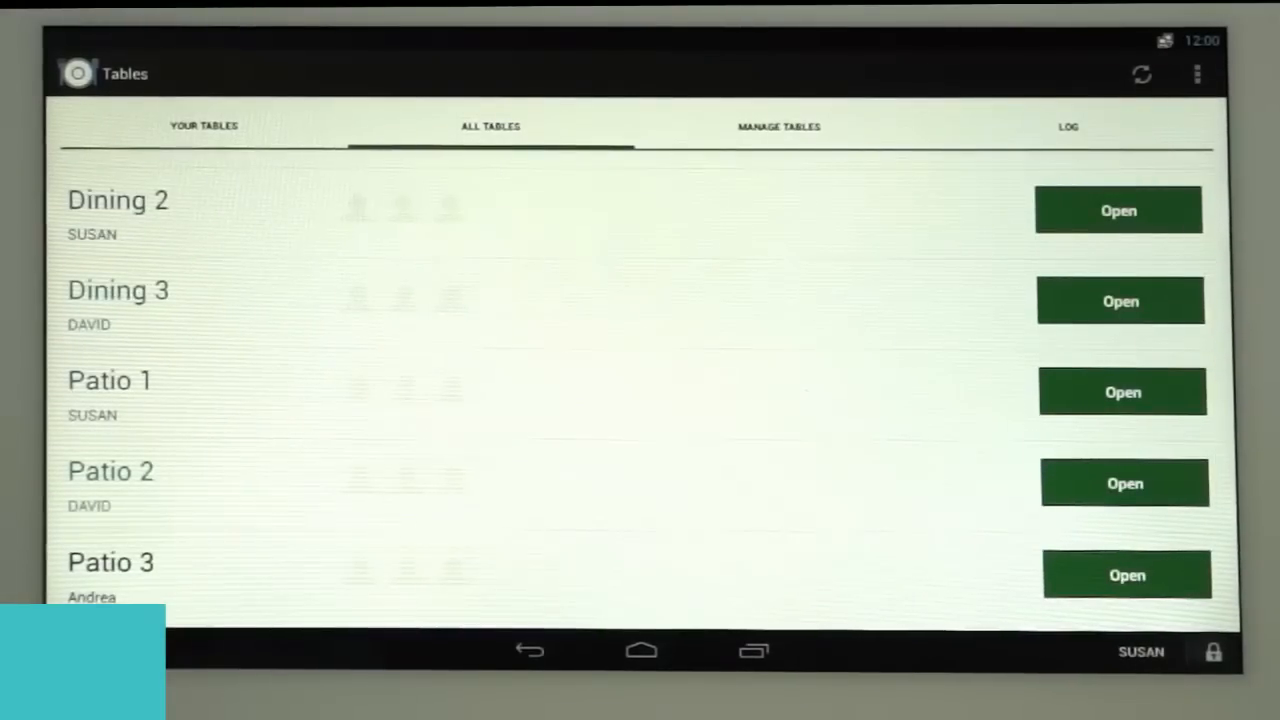
{"action": "scroll", "scroll_direction": "down", "scroll_amount": 3}
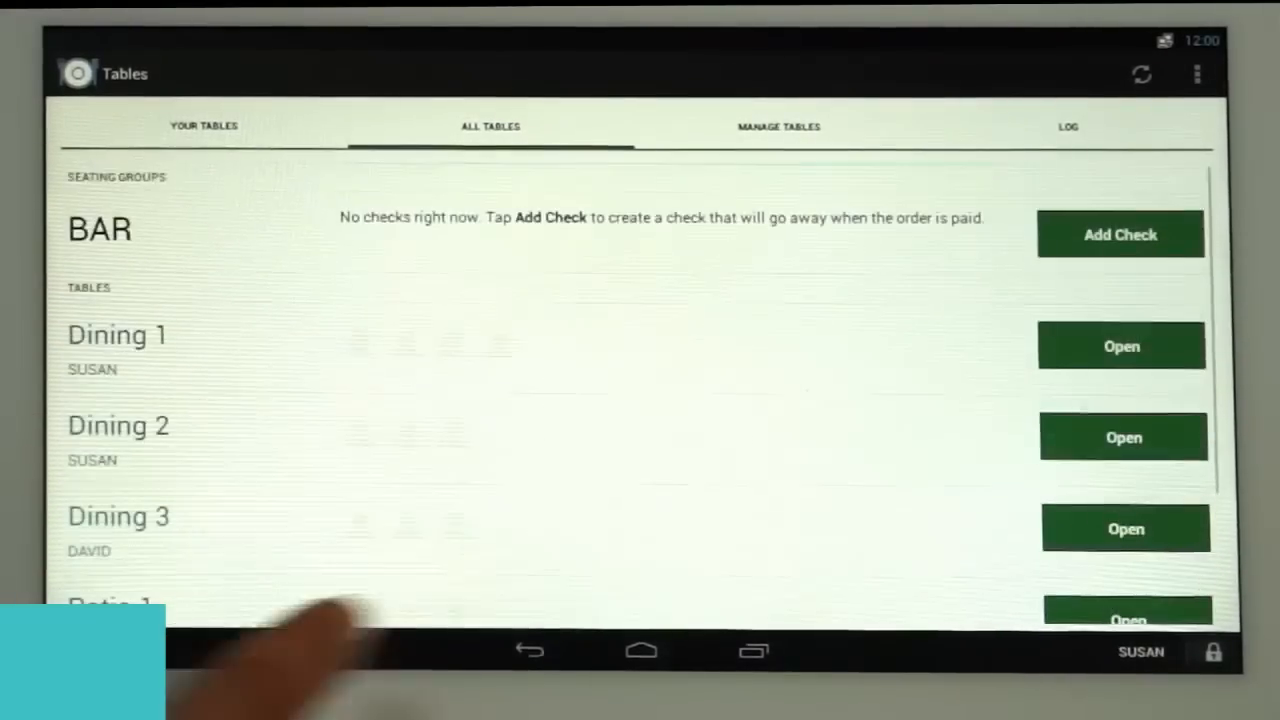
Open Dining 1 with four seated and start a new order for it.
{"action": "left_click", "coordinate": [116, 344]}
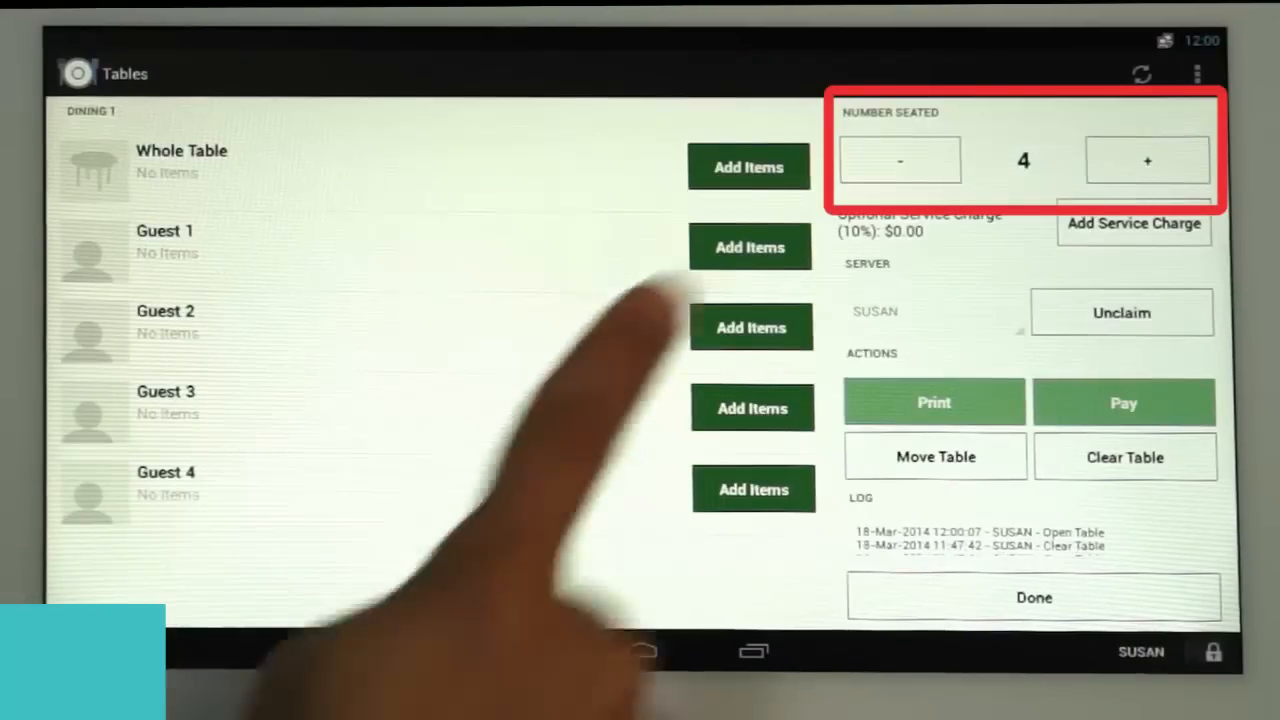
{"action": "left_click", "coordinate": [900, 160]}
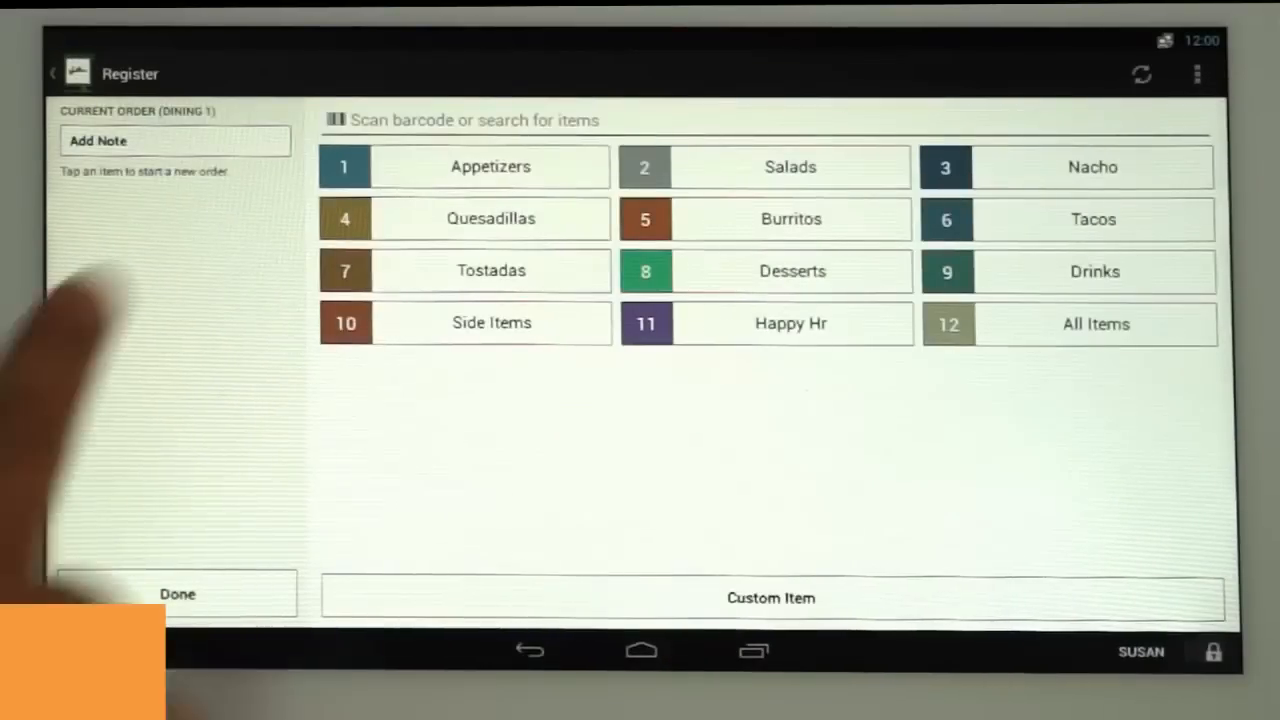
Add Jalapeno Poppers ($4.95) to Dining 1's whole-table order and bring up receipt printing.
{"action": "left_click", "coordinate": [490, 166]}
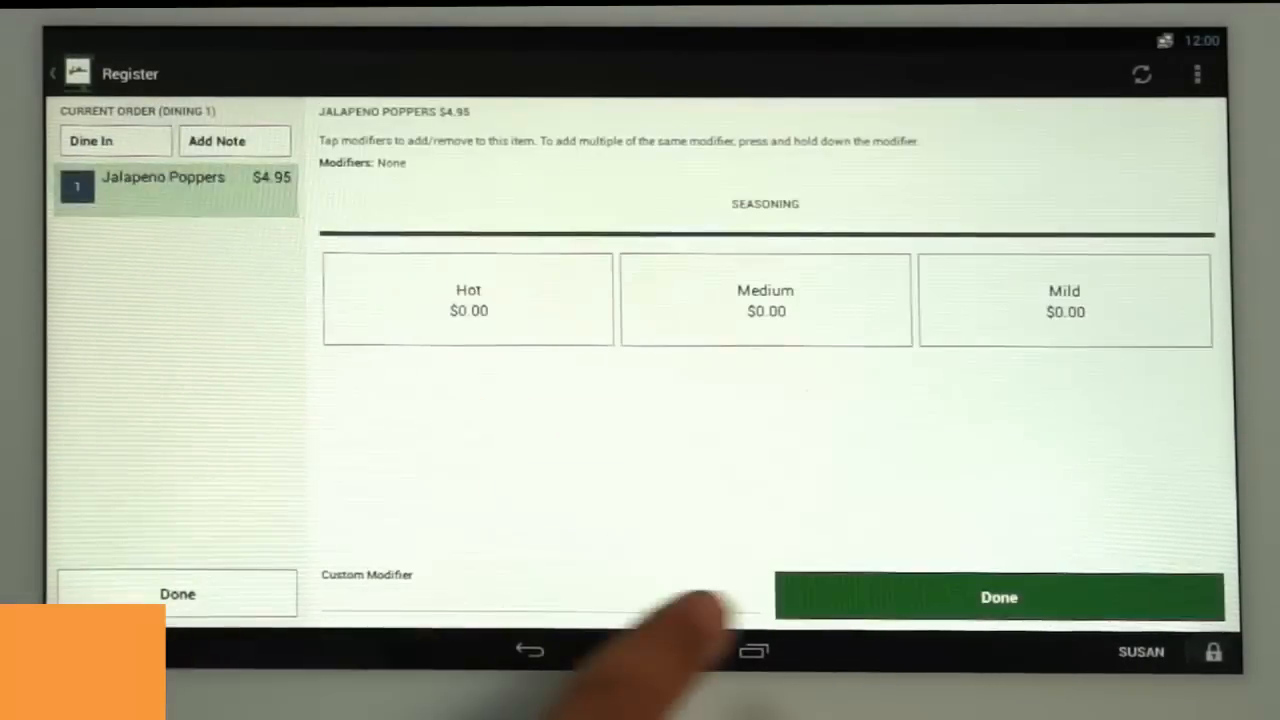
{"action": "left_click", "coordinate": [1000, 596]}
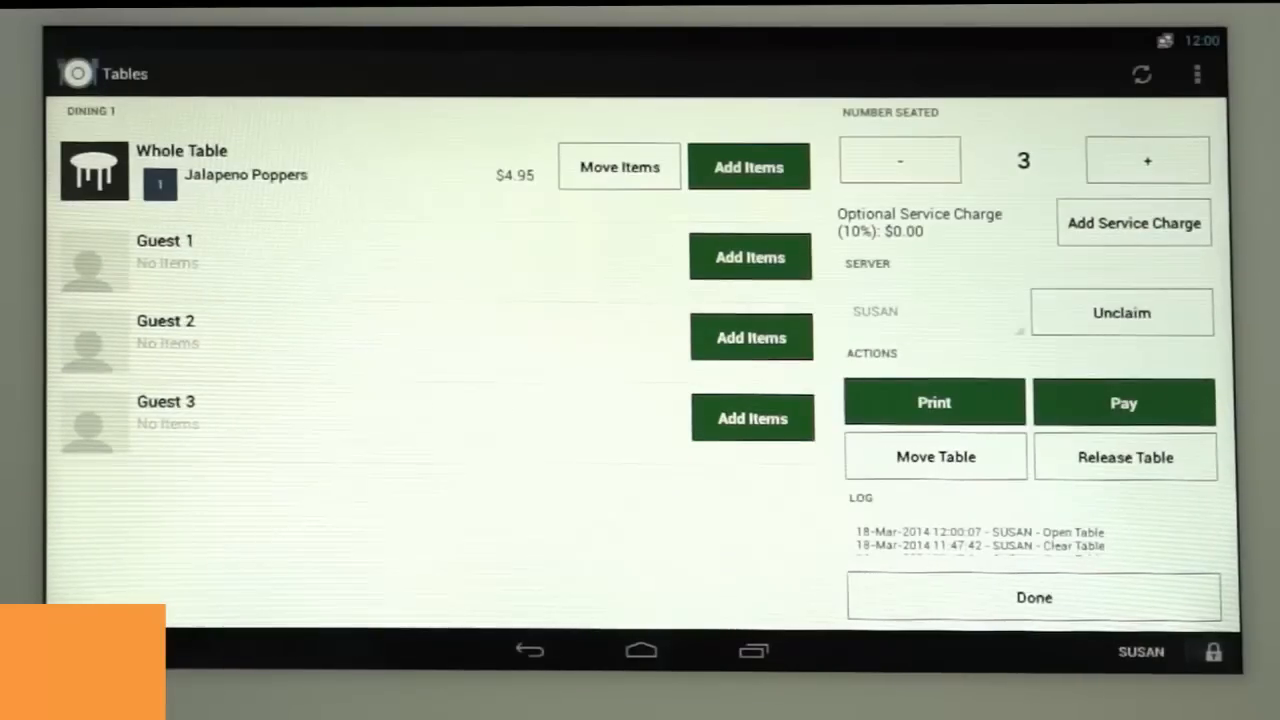
{"action": "left_click", "coordinate": [750, 166]}
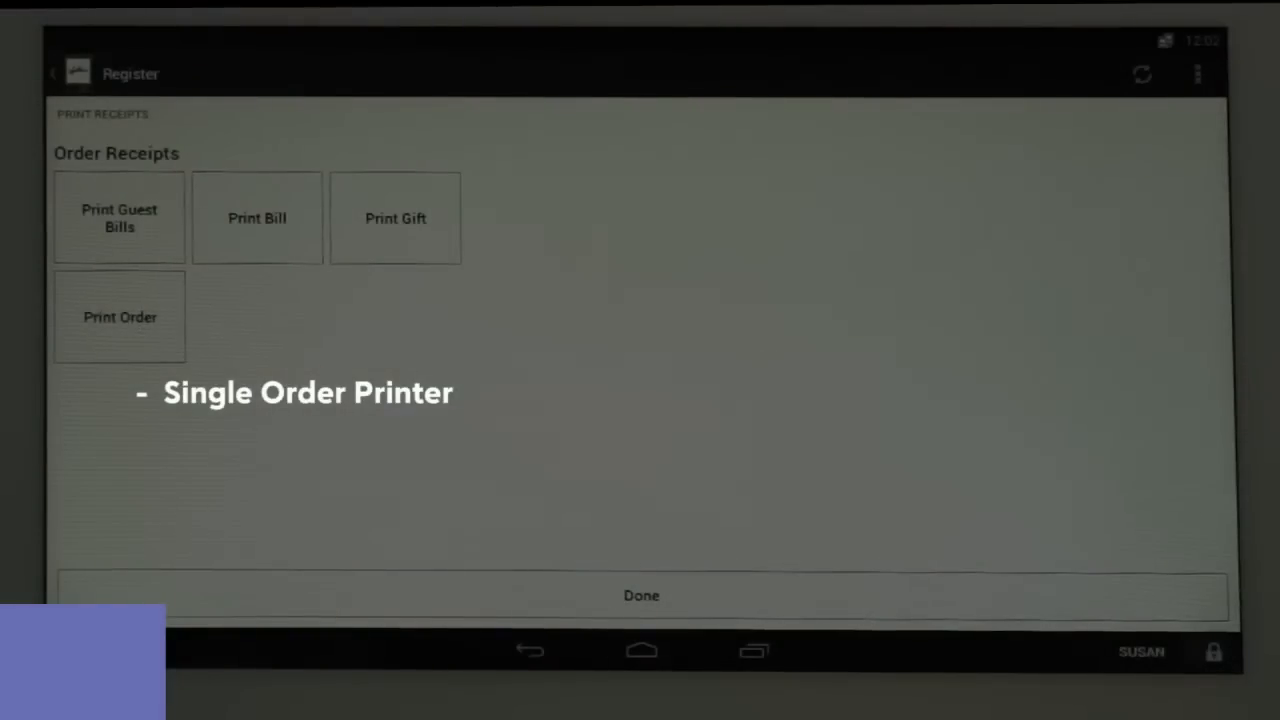
Send Jalapeno Poppers, Soda Large and both Soda Medium to the order printer.
{"action": "left_click", "coordinate": [120, 316]}
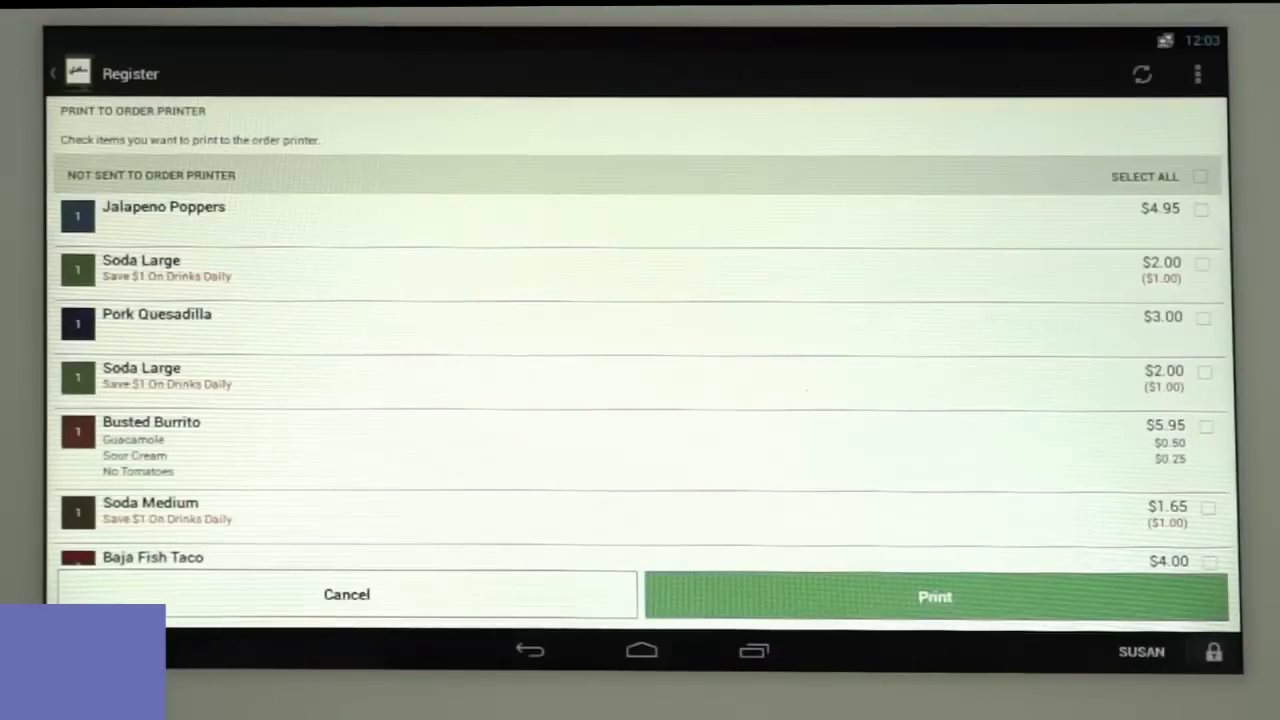
{"action": "scroll", "scroll_direction": "down", "scroll_amount": 3}
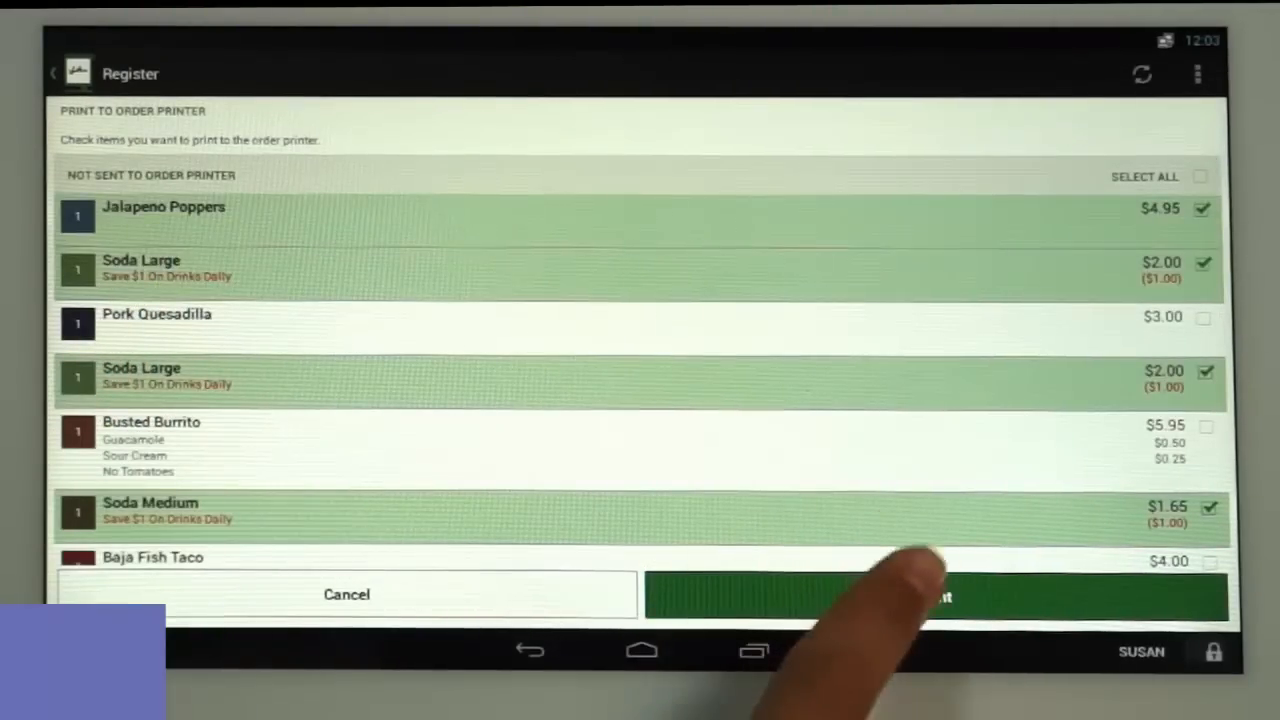
{"action": "left_click", "coordinate": [944, 596]}
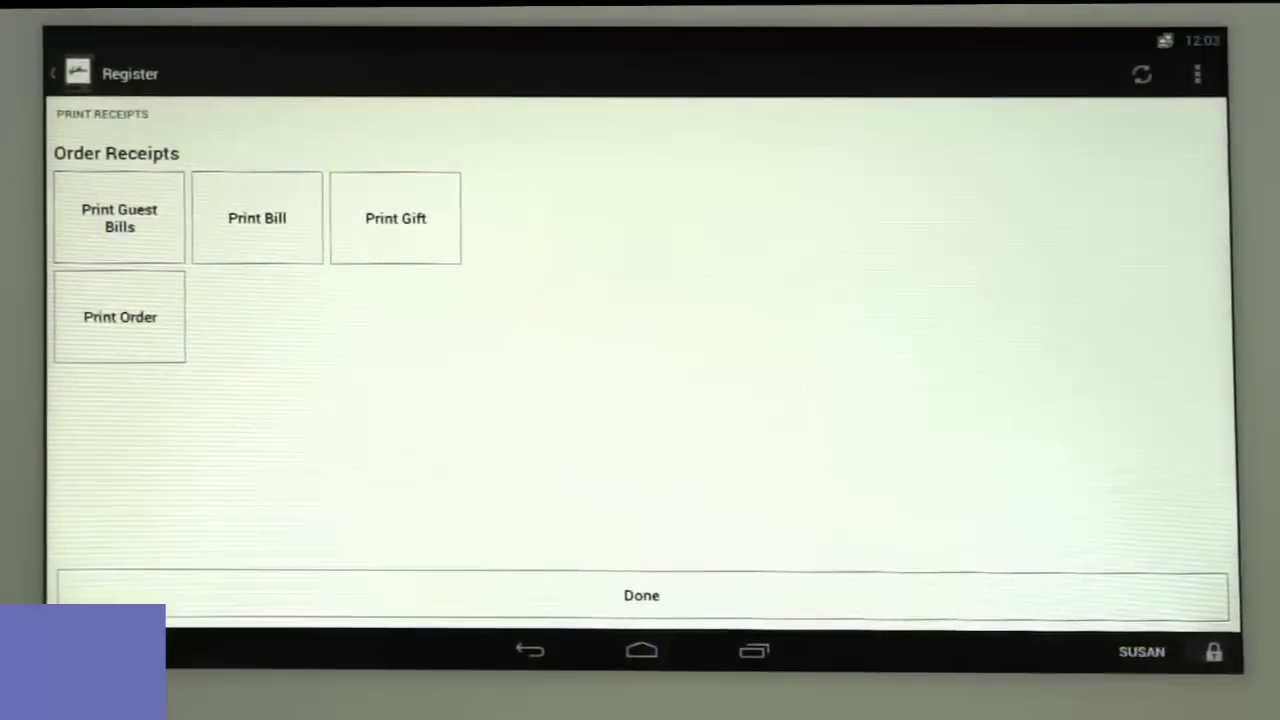
Send all remaining items — Pork Quesadilla, both burritos, Baja Fish Taco and Cookie — to the order printer.
{"action": "left_click", "coordinate": [640, 594]}
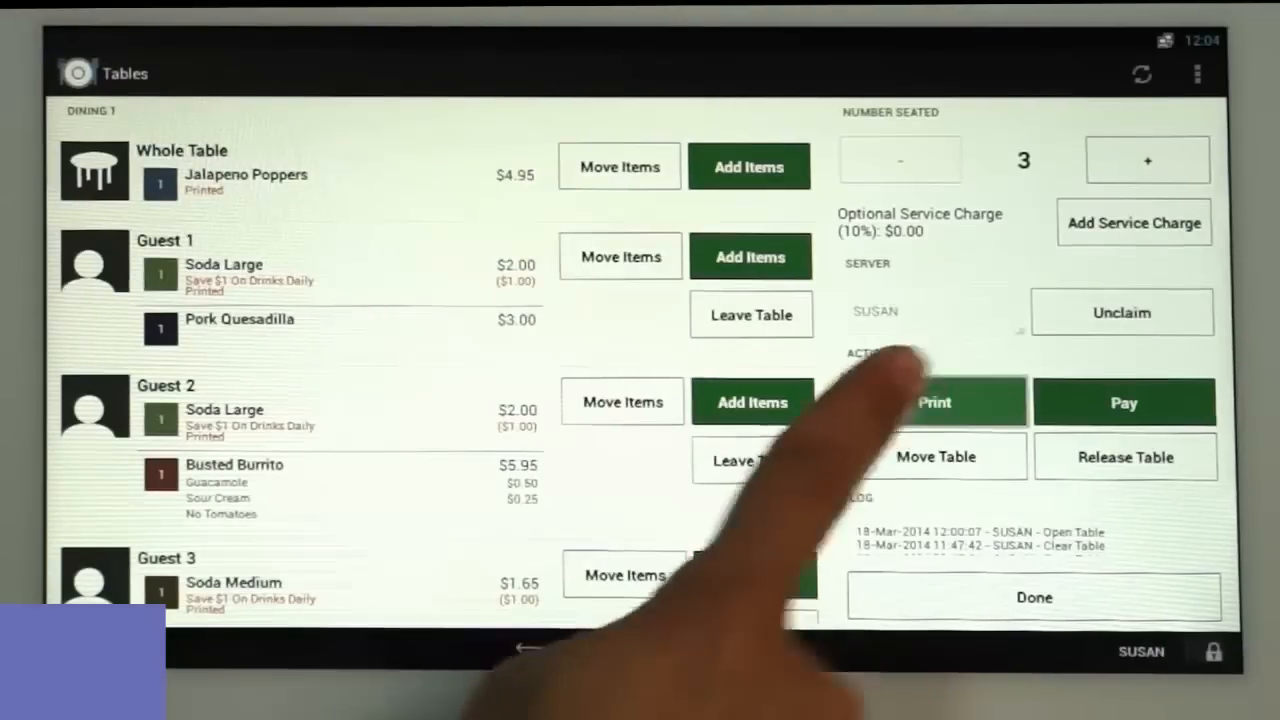
{"action": "left_click", "coordinate": [936, 400]}
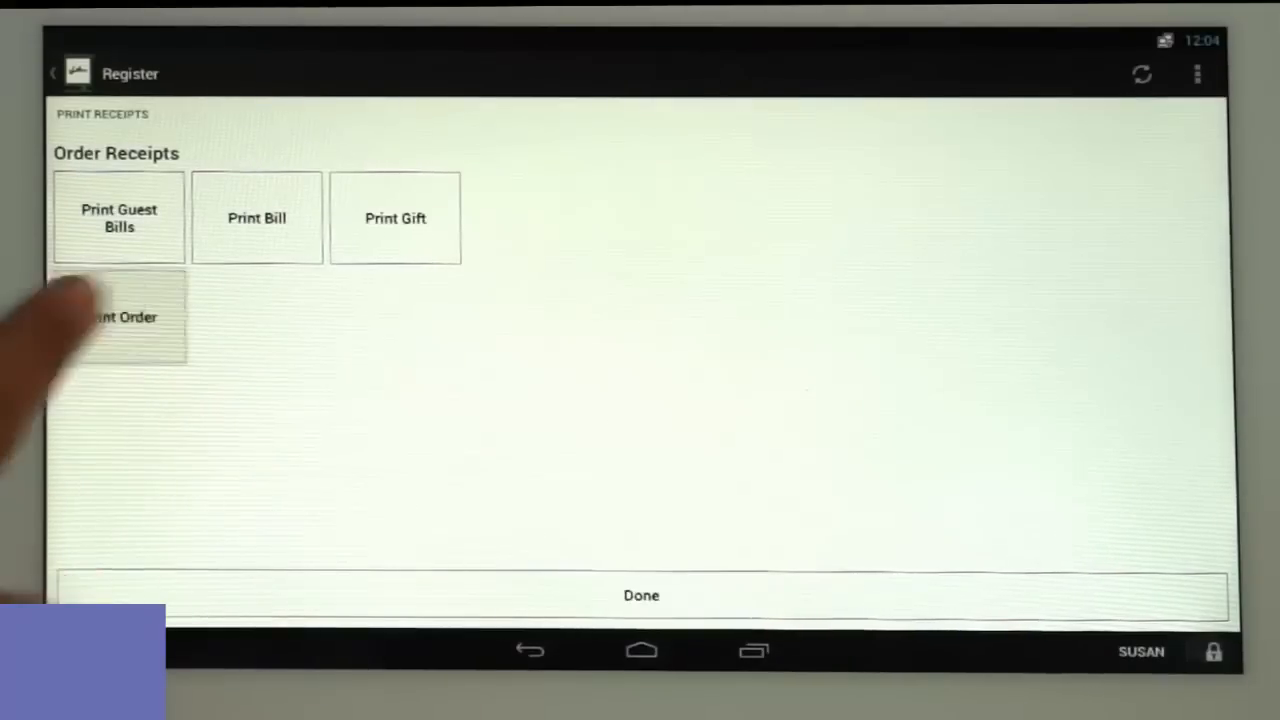
{"action": "left_click", "coordinate": [116, 318]}
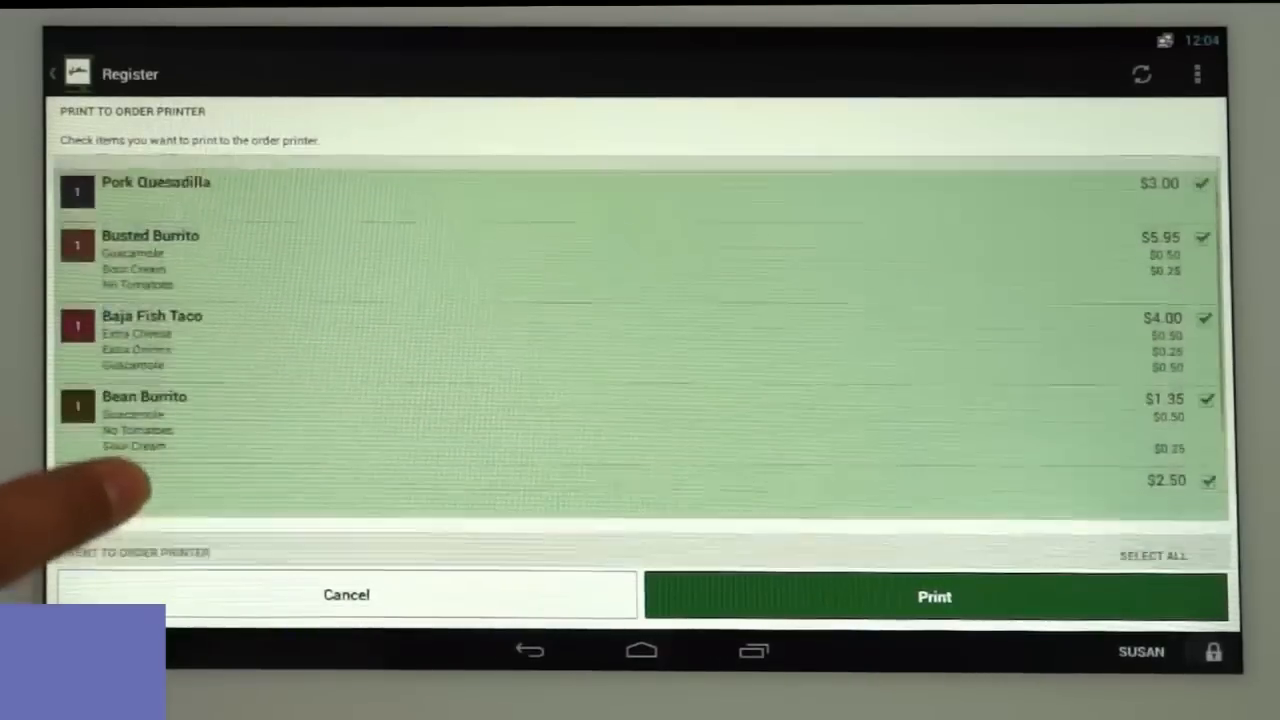
{"action": "left_click", "coordinate": [930, 596]}
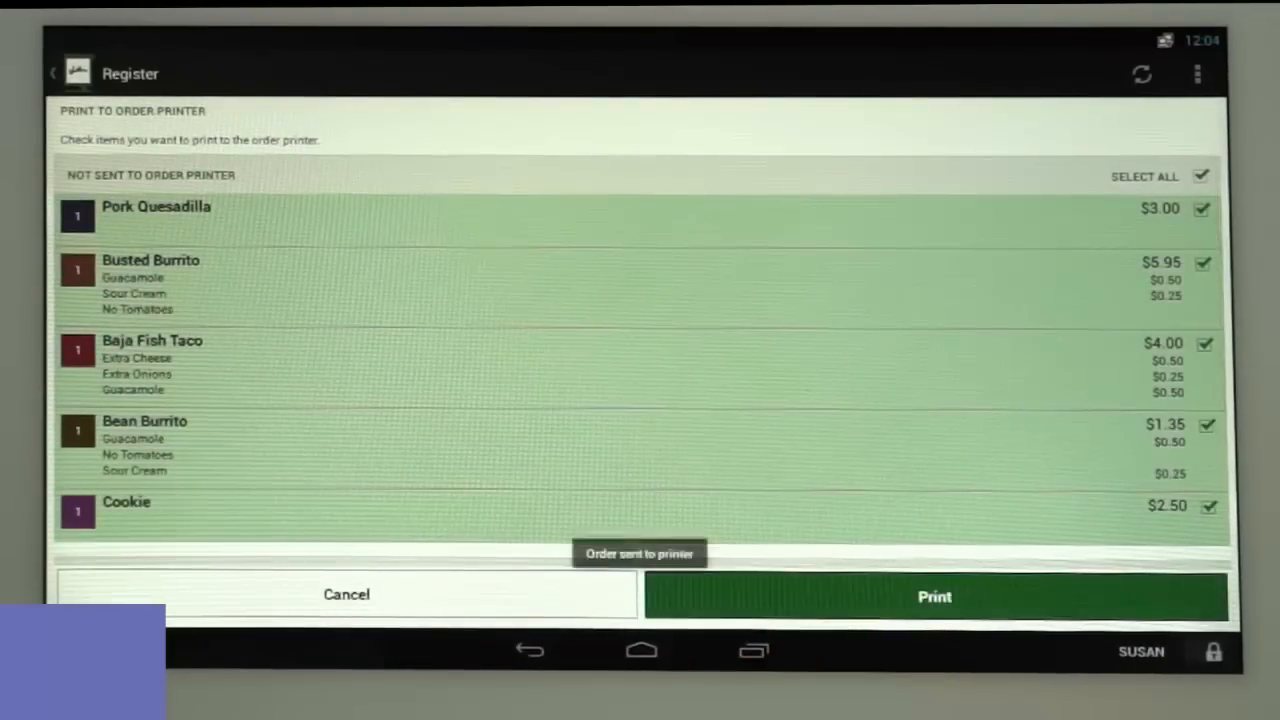
{"action": "left_click", "coordinate": [936, 596]}
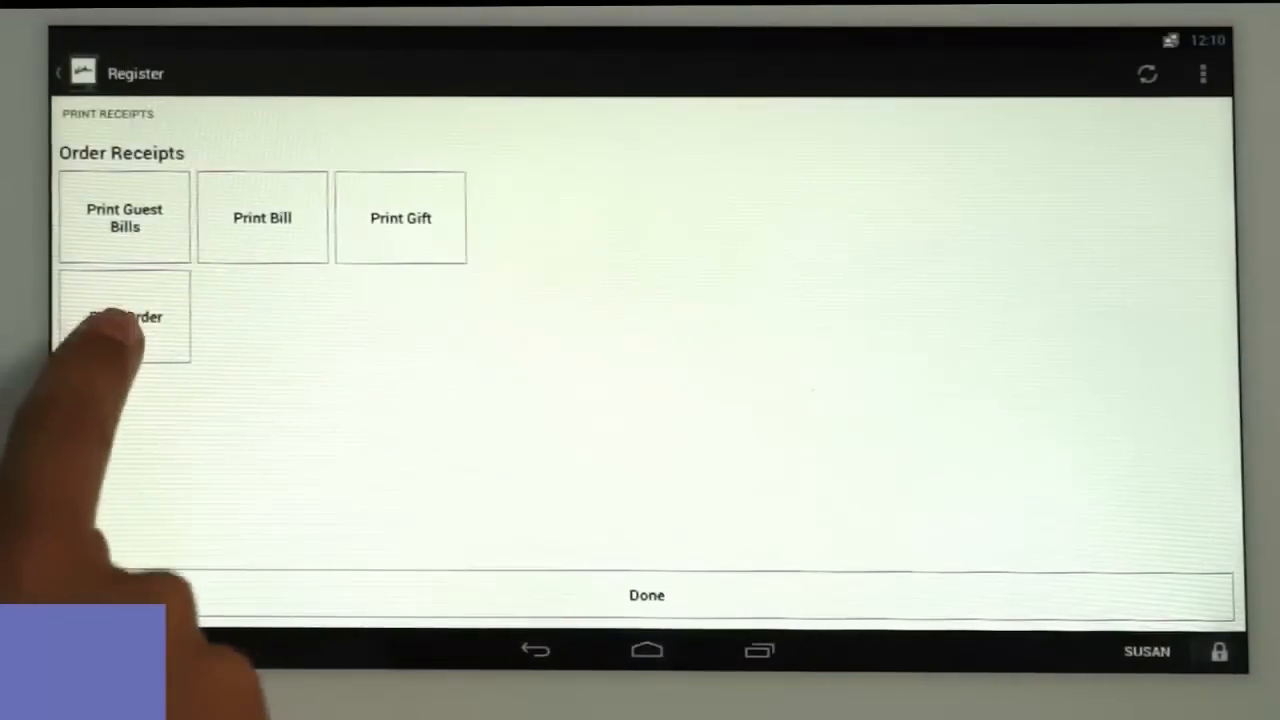
Route the sodas and Hot Chocolate to the Drinks printer and the food to Hot Items, then print.
{"action": "left_click", "coordinate": [122, 316]}
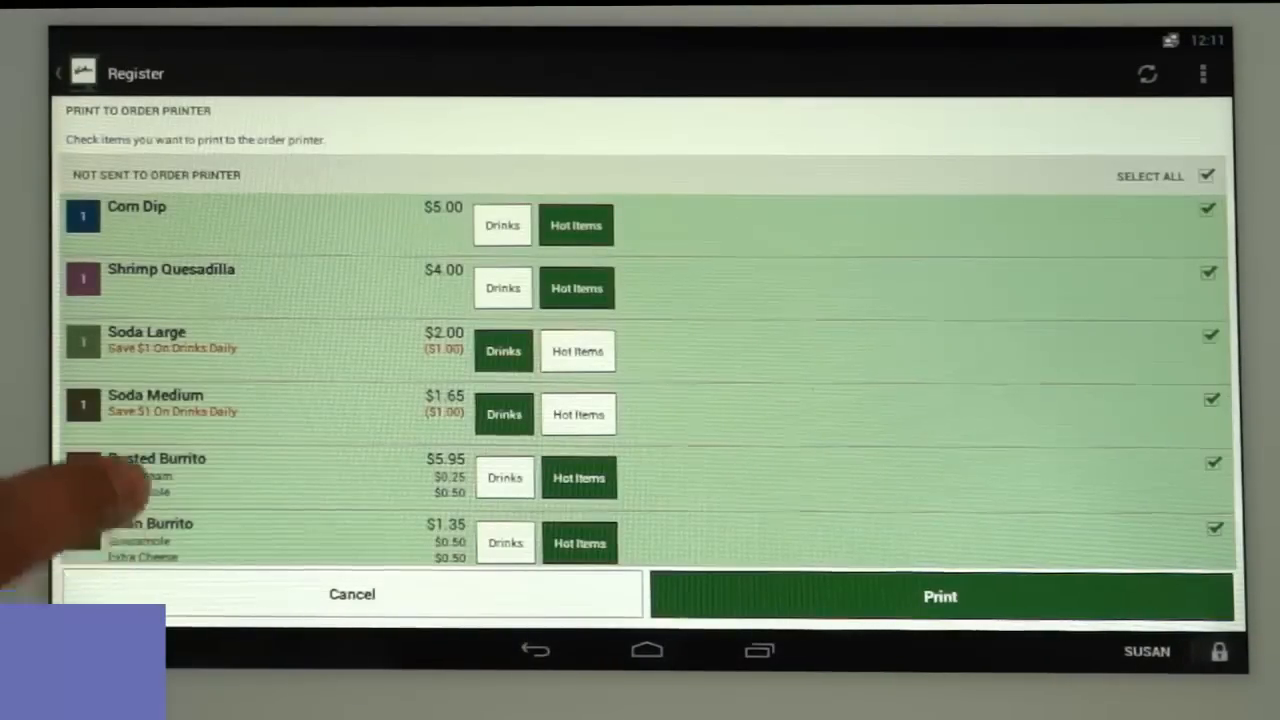
{"action": "scroll", "scroll_direction": "down", "scroll_amount": 3}
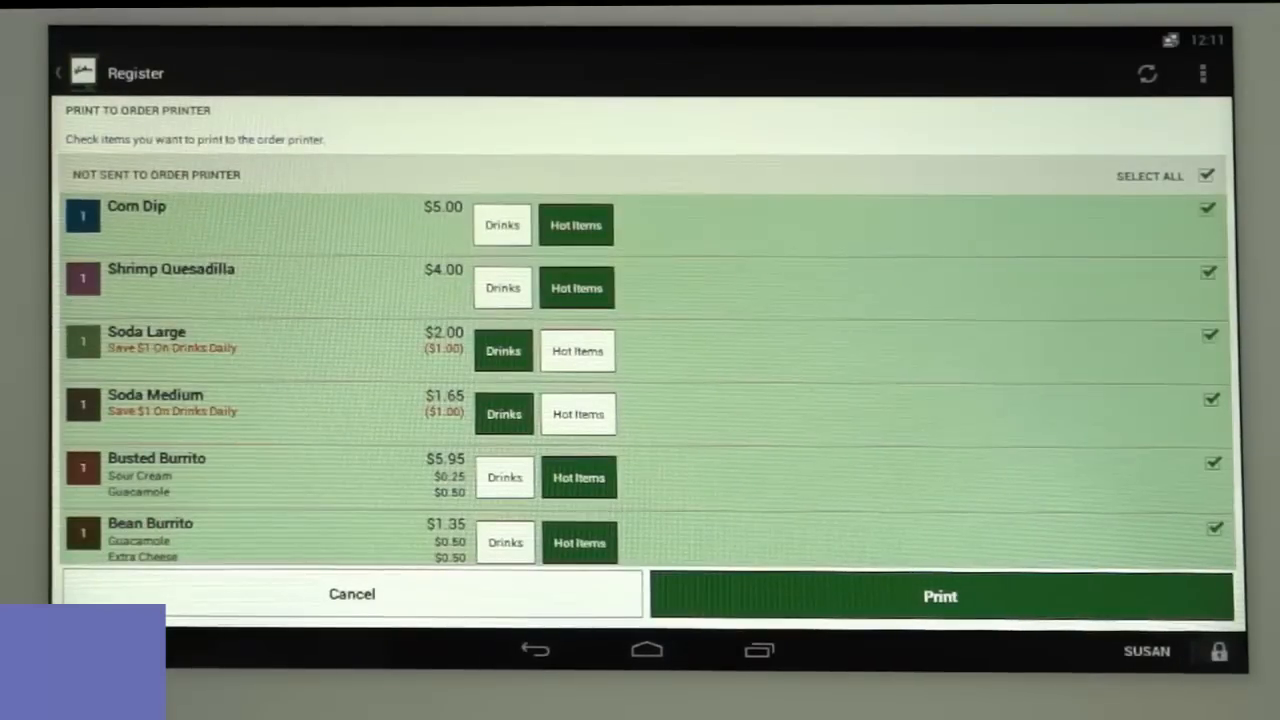
{"action": "scroll", "scroll_direction": "down", "scroll_amount": 3}
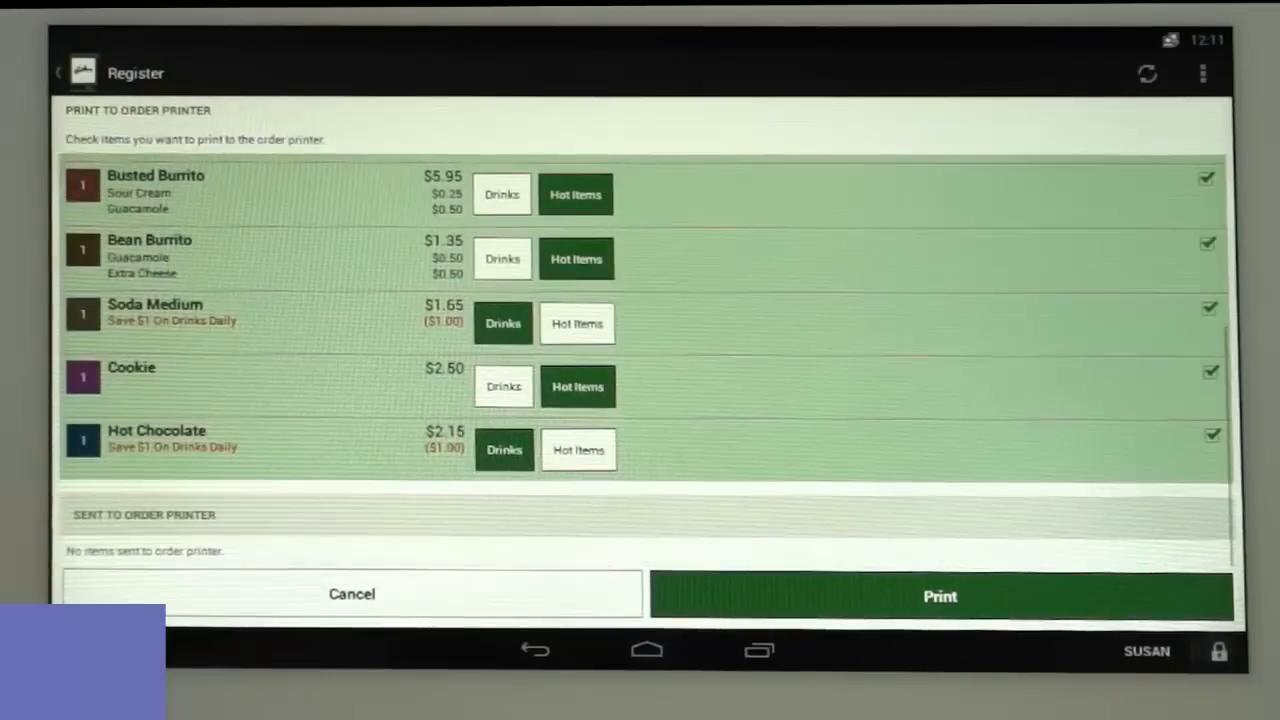
{"action": "left_click", "coordinate": [1208, 374]}
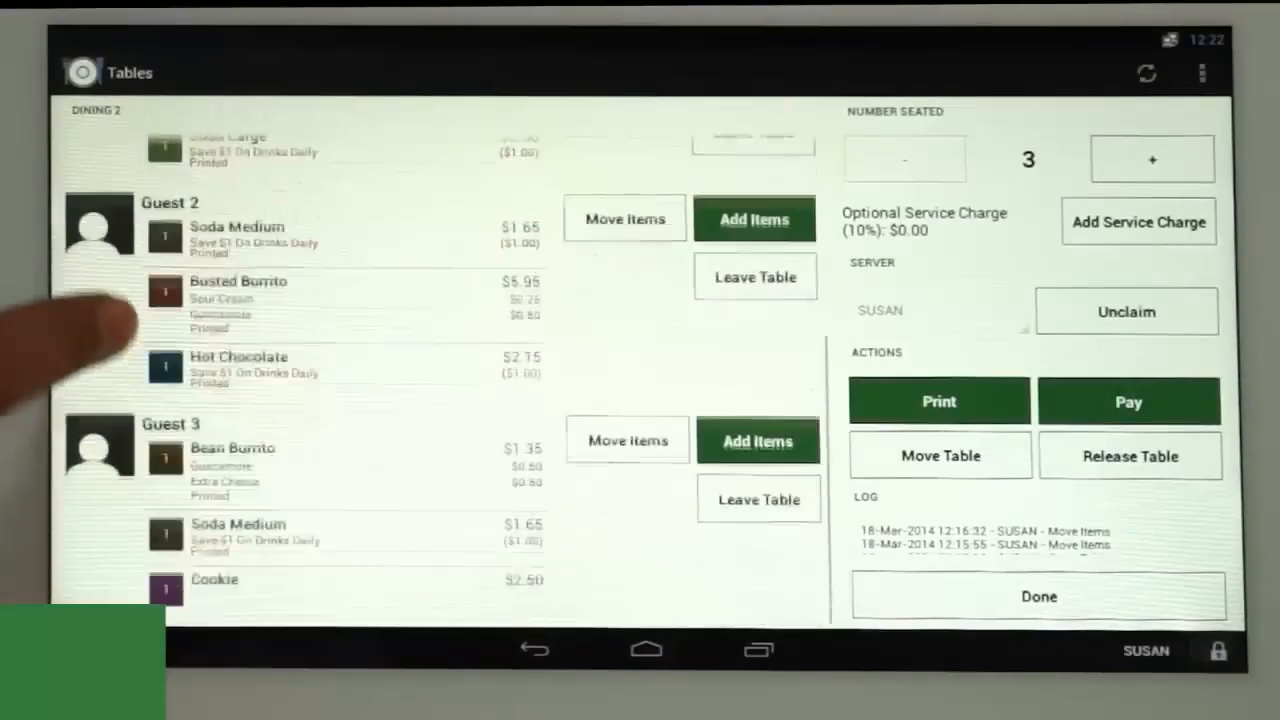
Move all of Guest 3's items — Bean Burrito, Soda Medium, Cookie — to Guest 2 on Dining 2.
{"action": "left_click", "coordinate": [626, 440]}
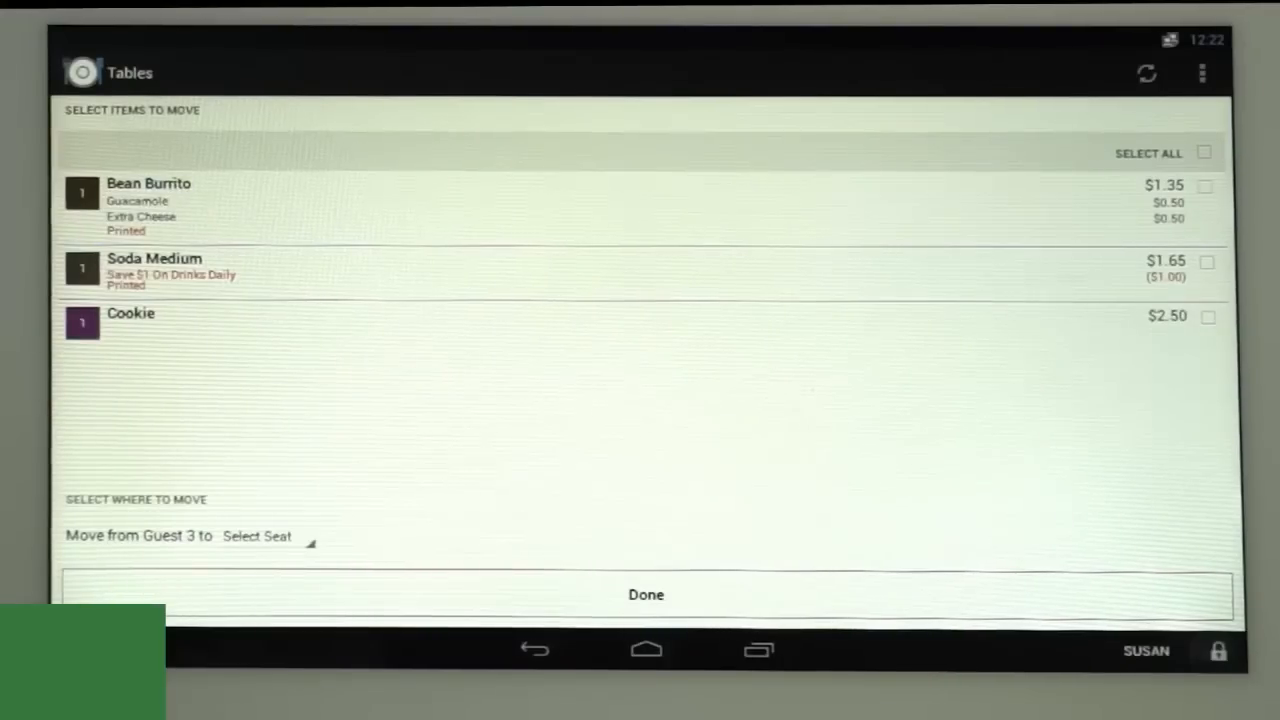
{"action": "left_click", "coordinate": [1212, 152]}
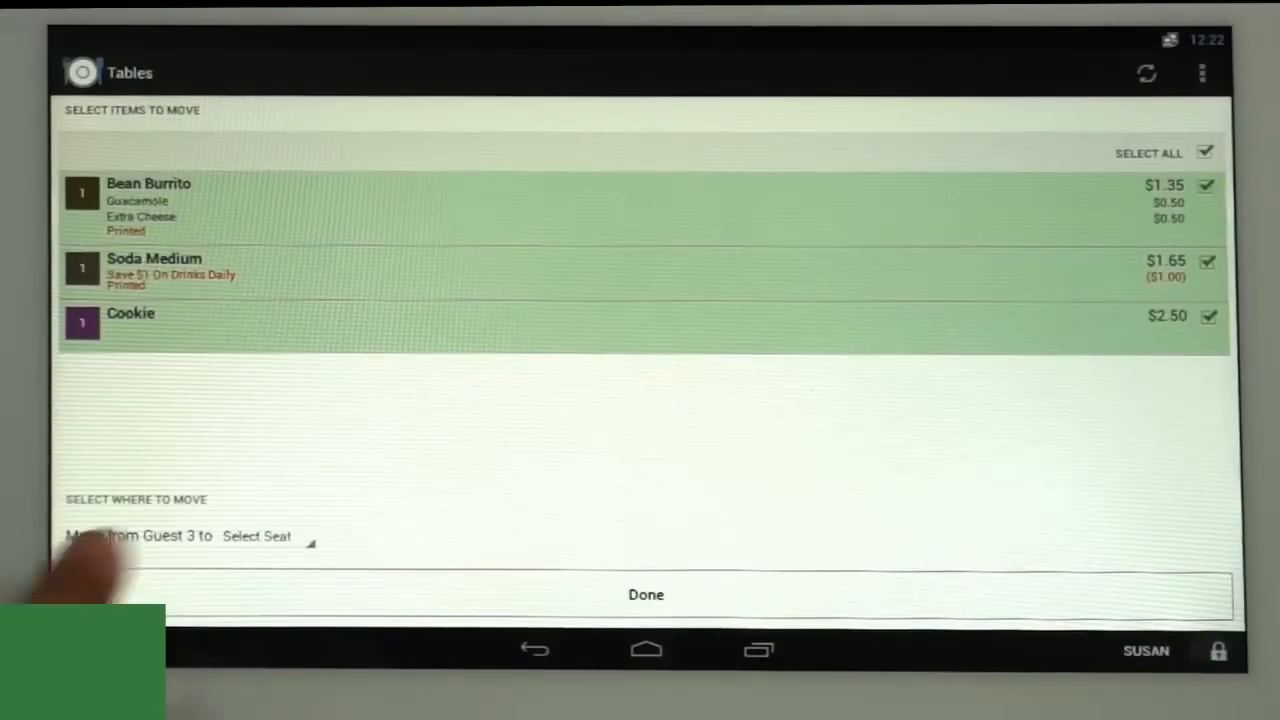
{"action": "left_click", "coordinate": [264, 536]}
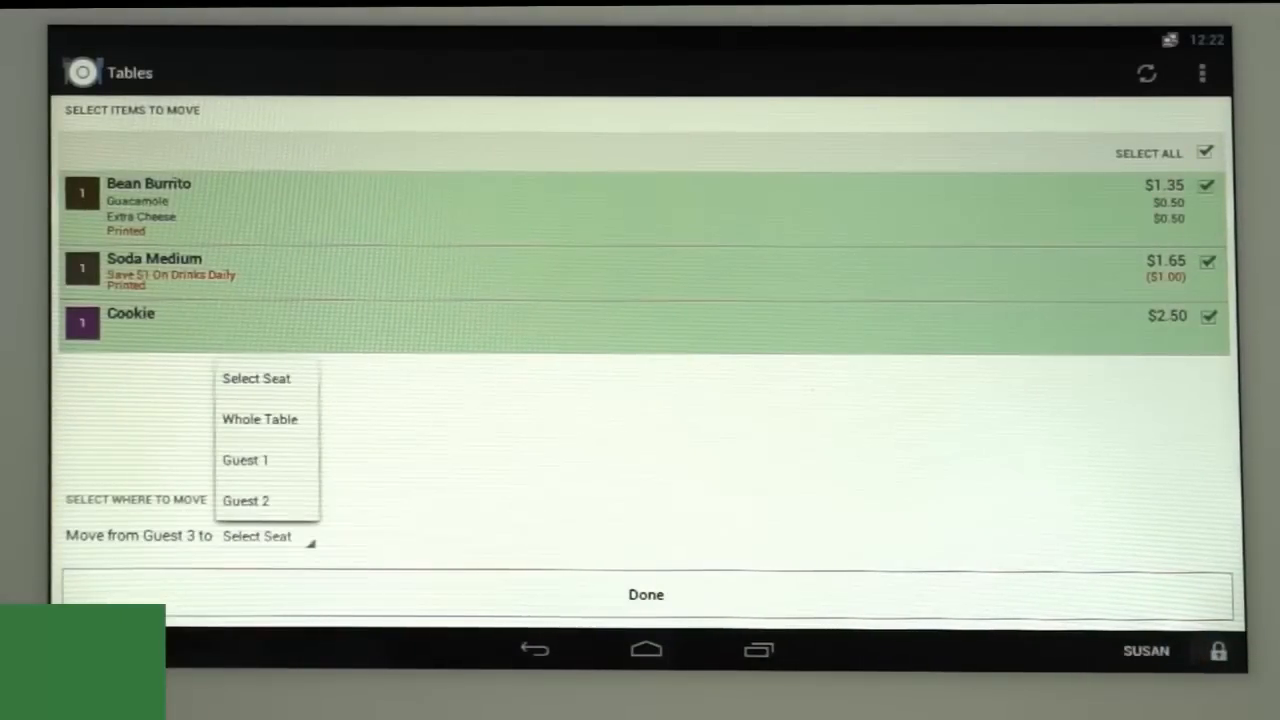
{"action": "left_click", "coordinate": [246, 500]}
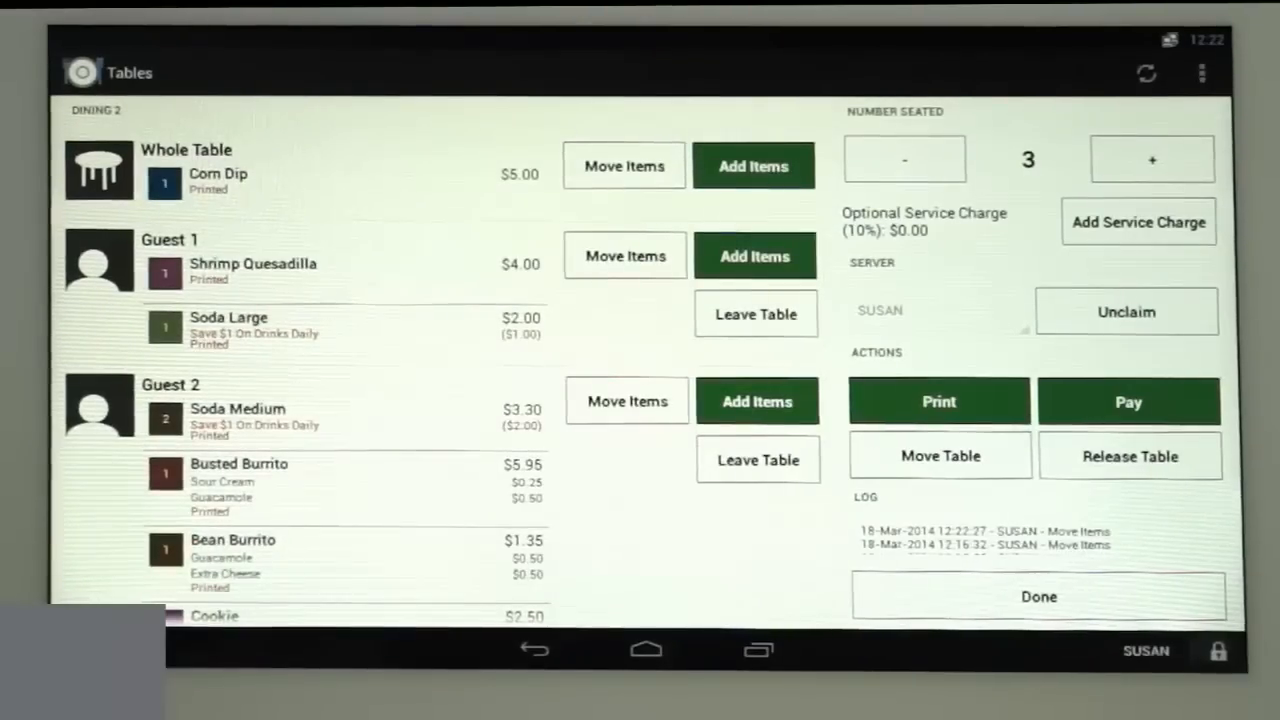
Have Guest 1 leave Dining 2 by moving them to another table chosen from the dropdown.
{"action": "left_click", "coordinate": [756, 312]}
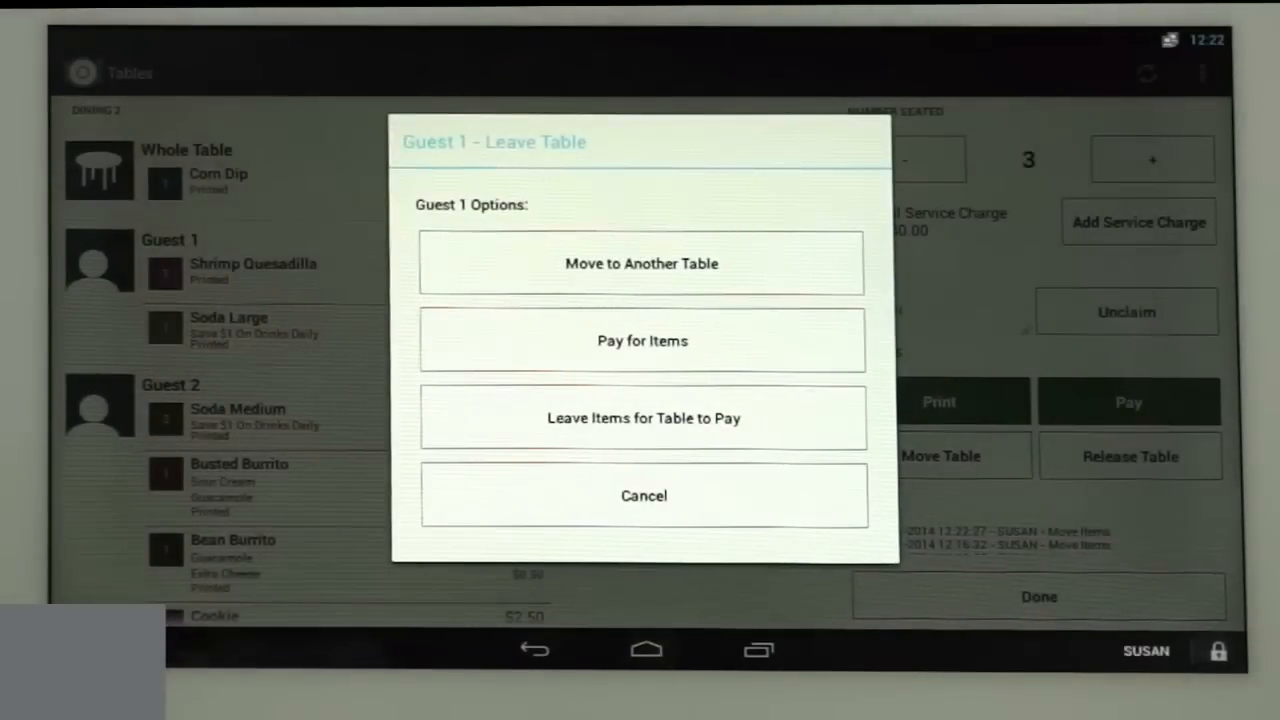
{"action": "left_click", "coordinate": [640, 264]}
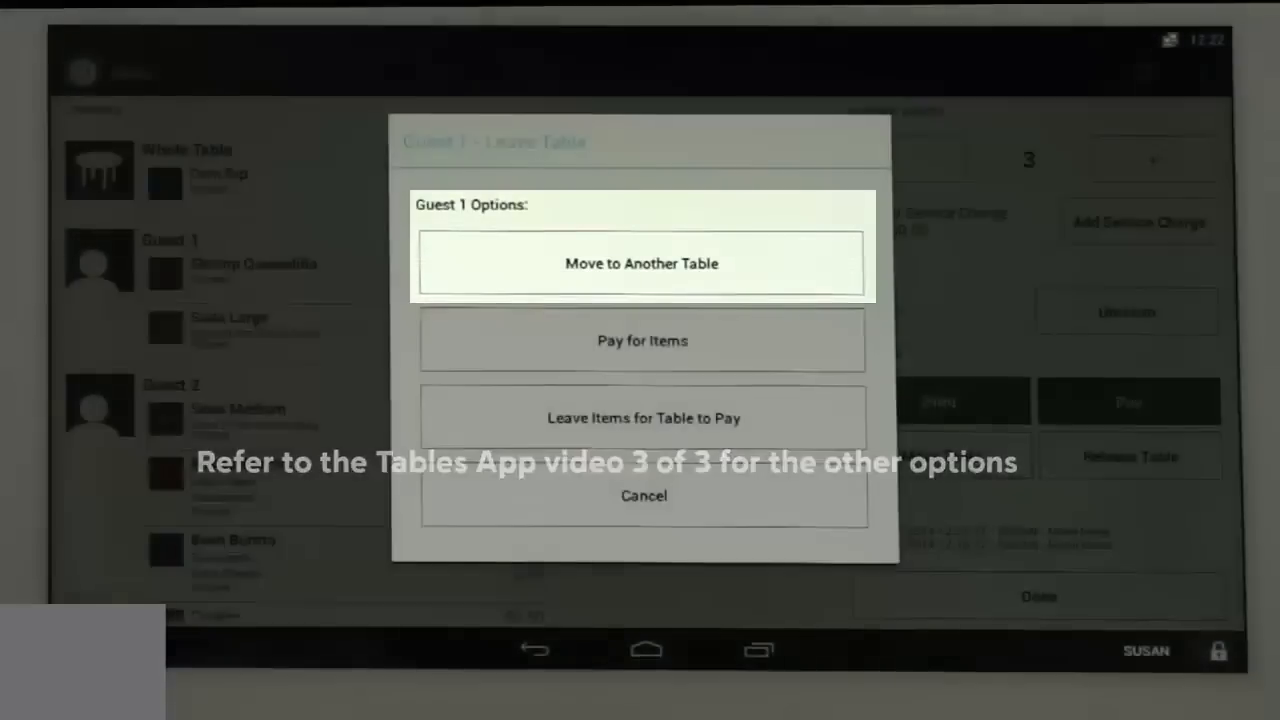
{"action": "left_click", "coordinate": [640, 264]}
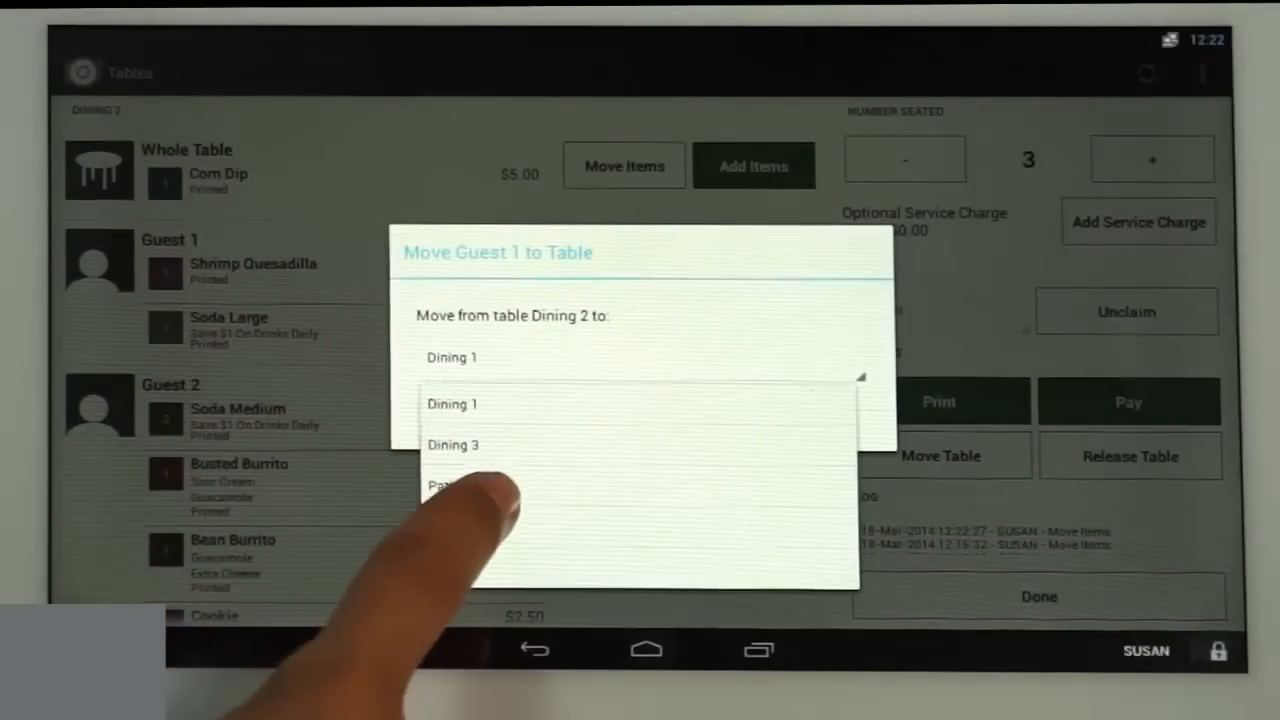
{"action": "left_click", "coordinate": [452, 480]}
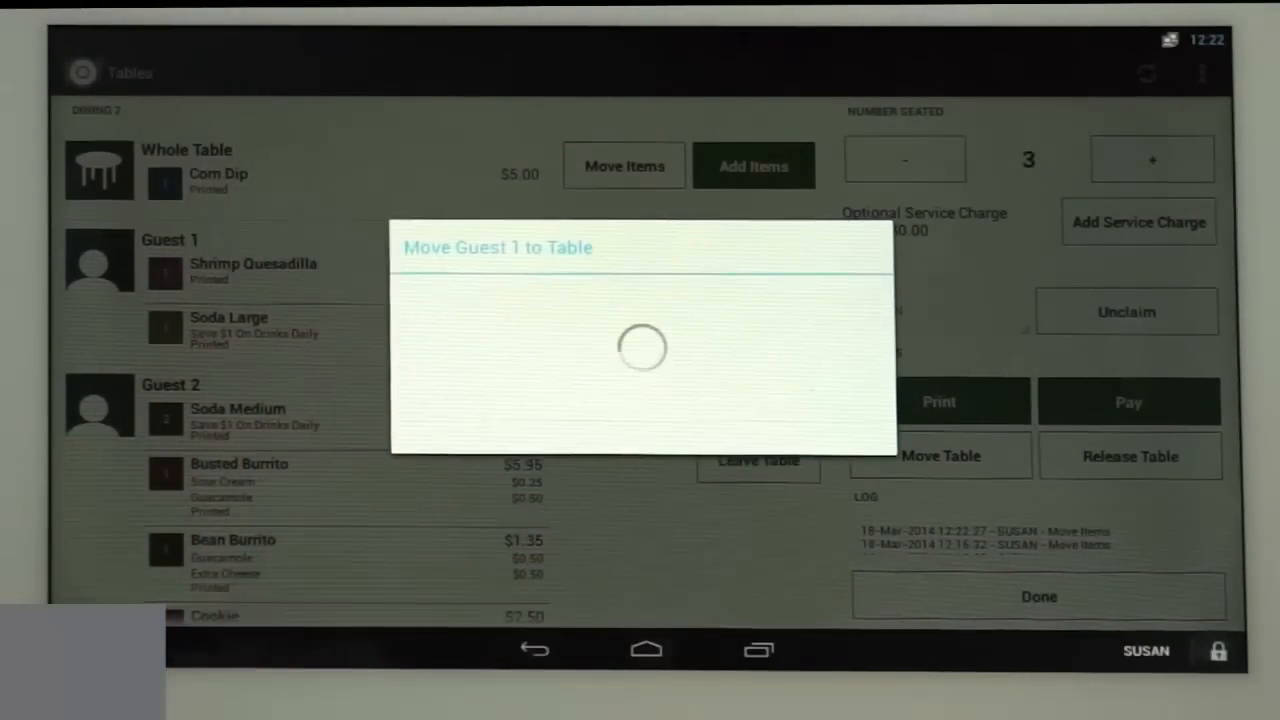